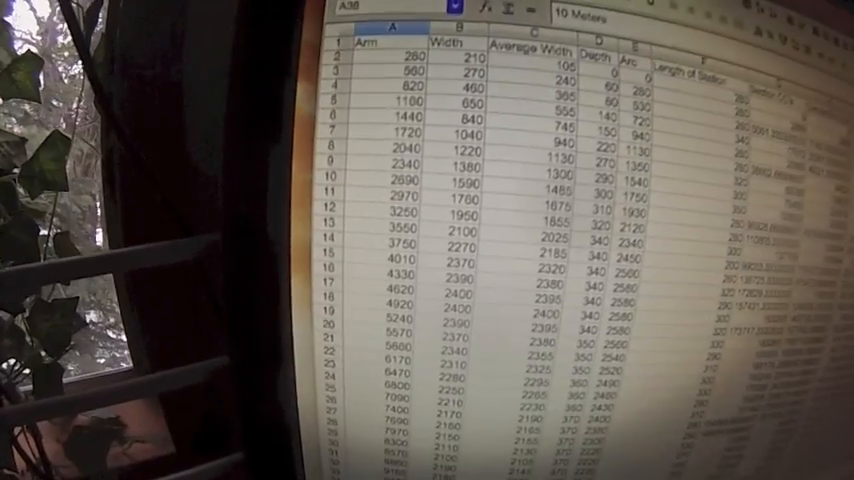
scroll(down, 3)
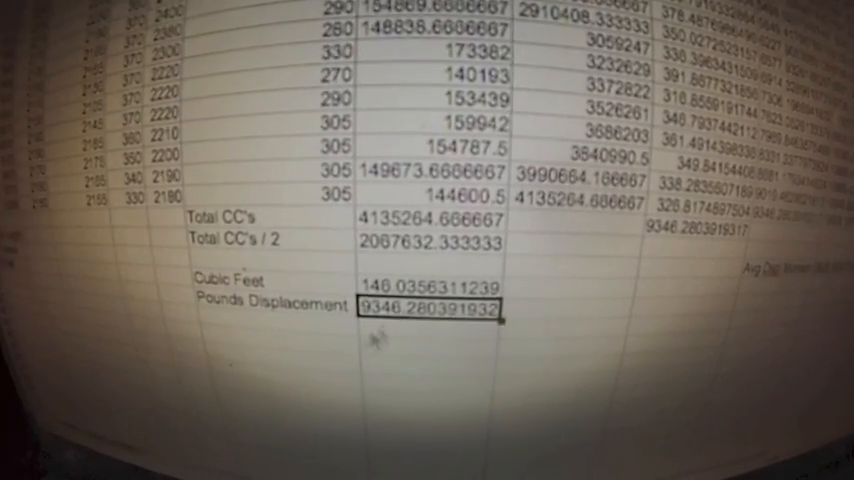
scroll(down, 3)
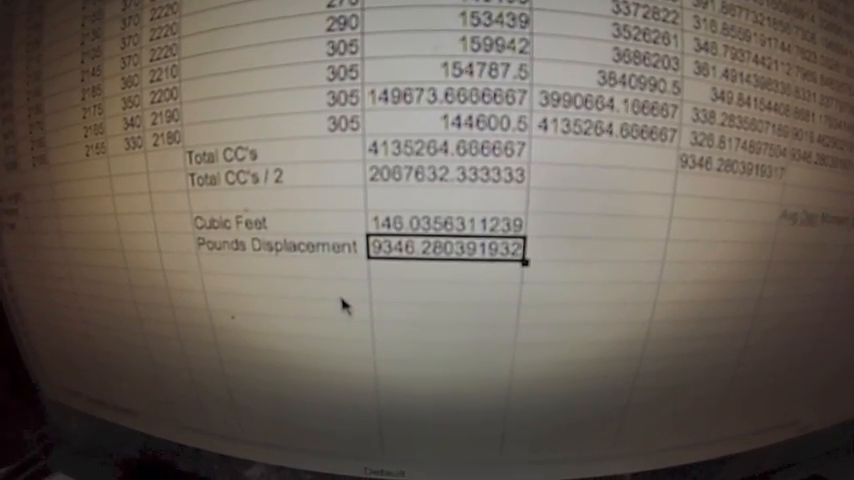